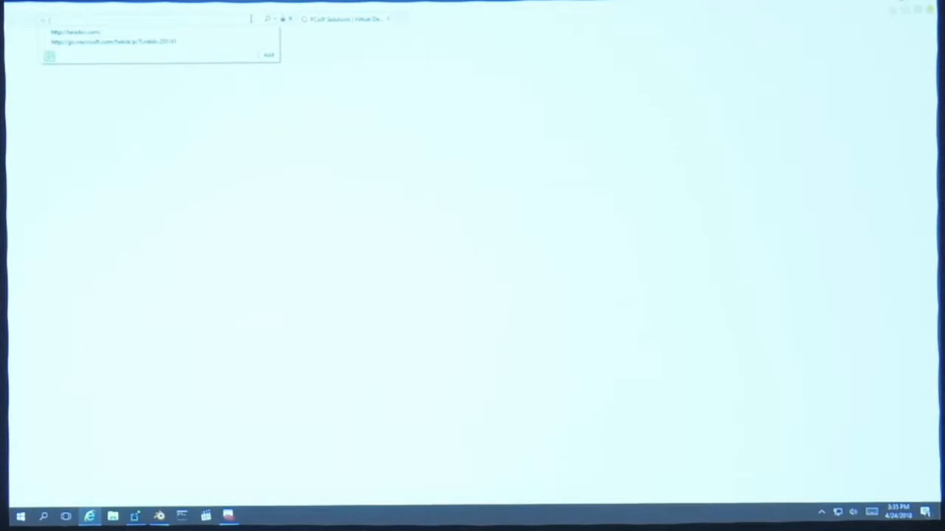
- Search the web for 'google' from the address bar to get the Bing results page
type("google")
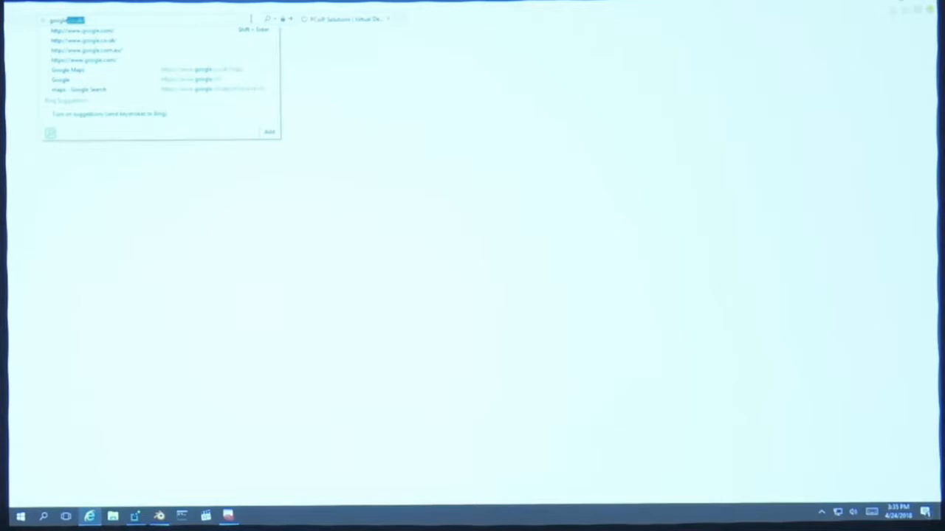
key("Return")
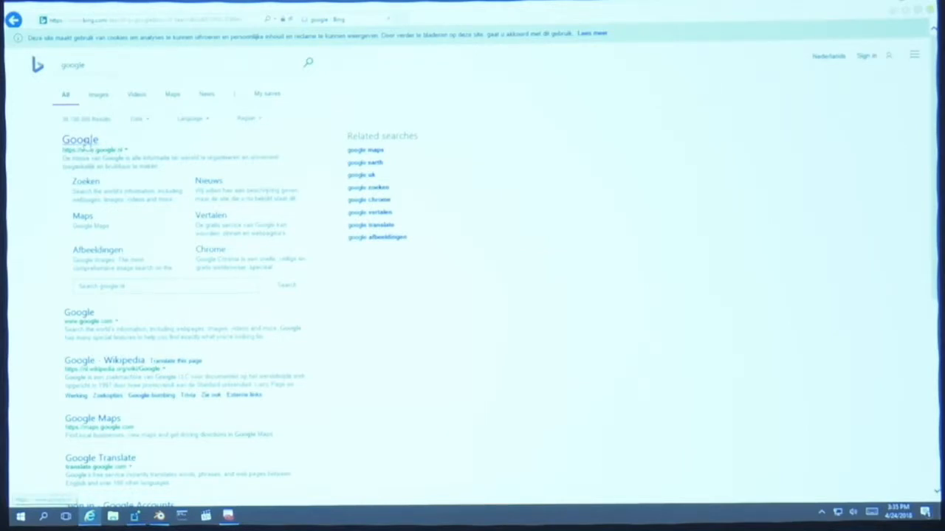
- Load google.nl from the results and decline the Chrome promotion with 'I don't want it'
left_click(79, 139)
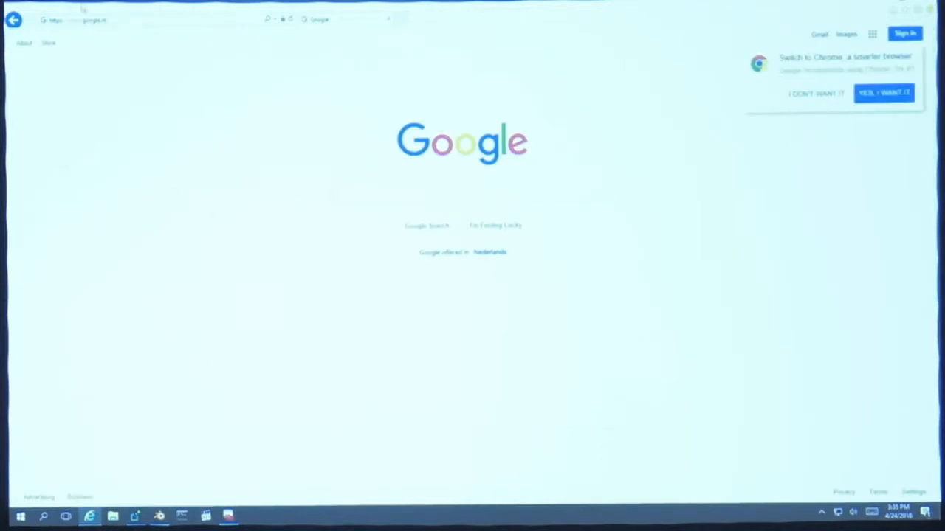
left_click(815, 93)
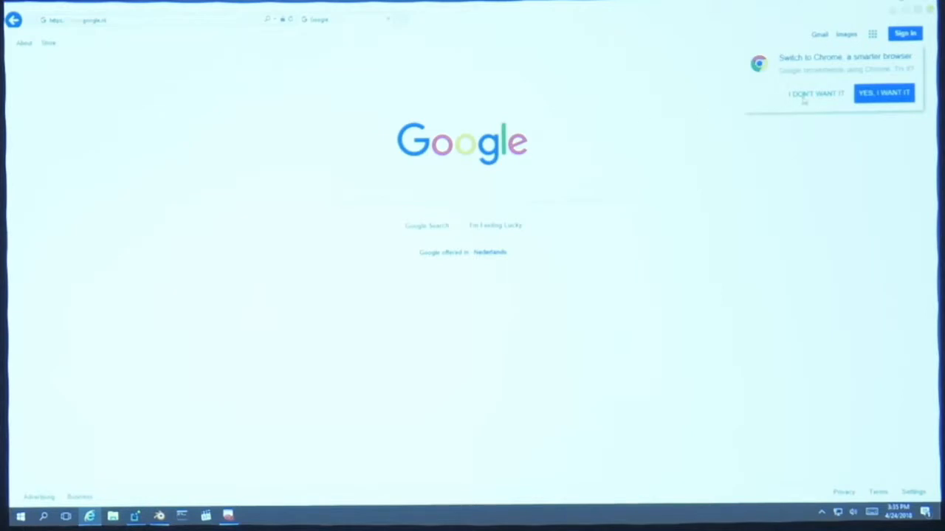
left_click(815, 93)
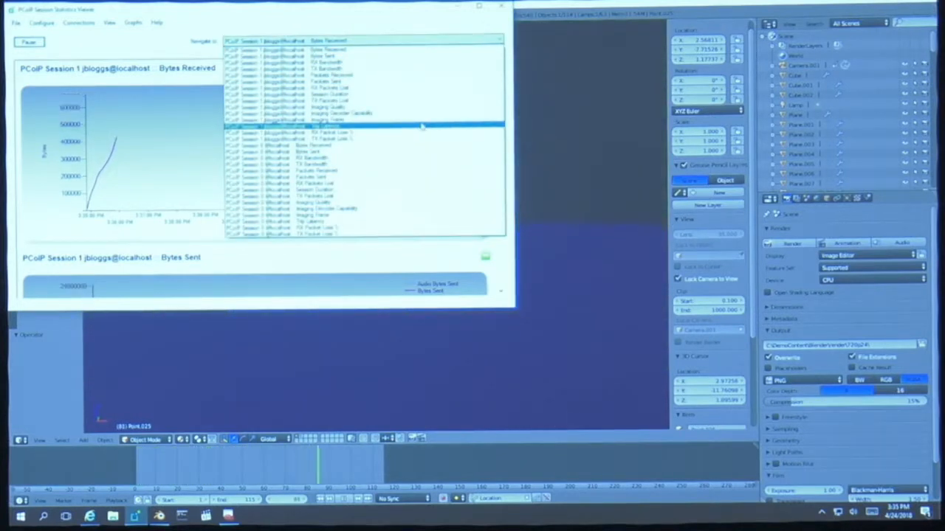
- Switch the Navigate-to selection to session 1's Round Trip Latency graph
left_click(325, 130)
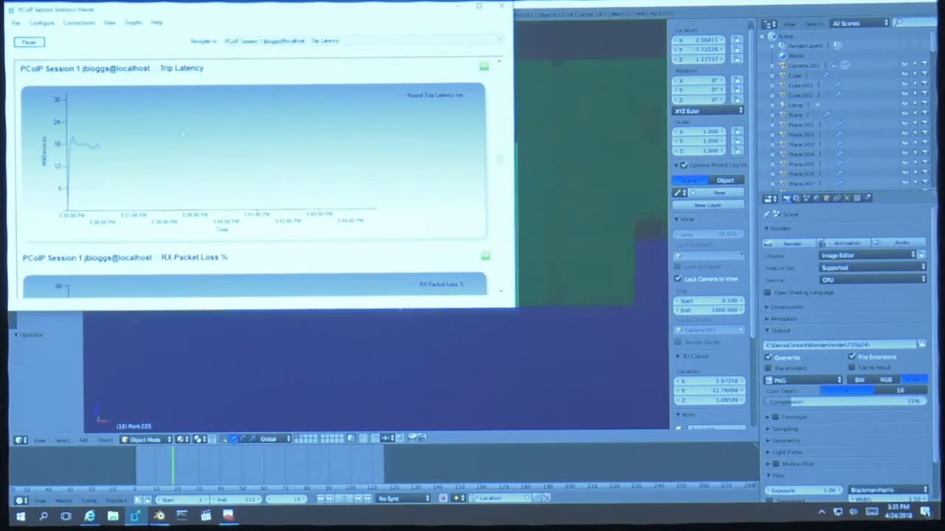